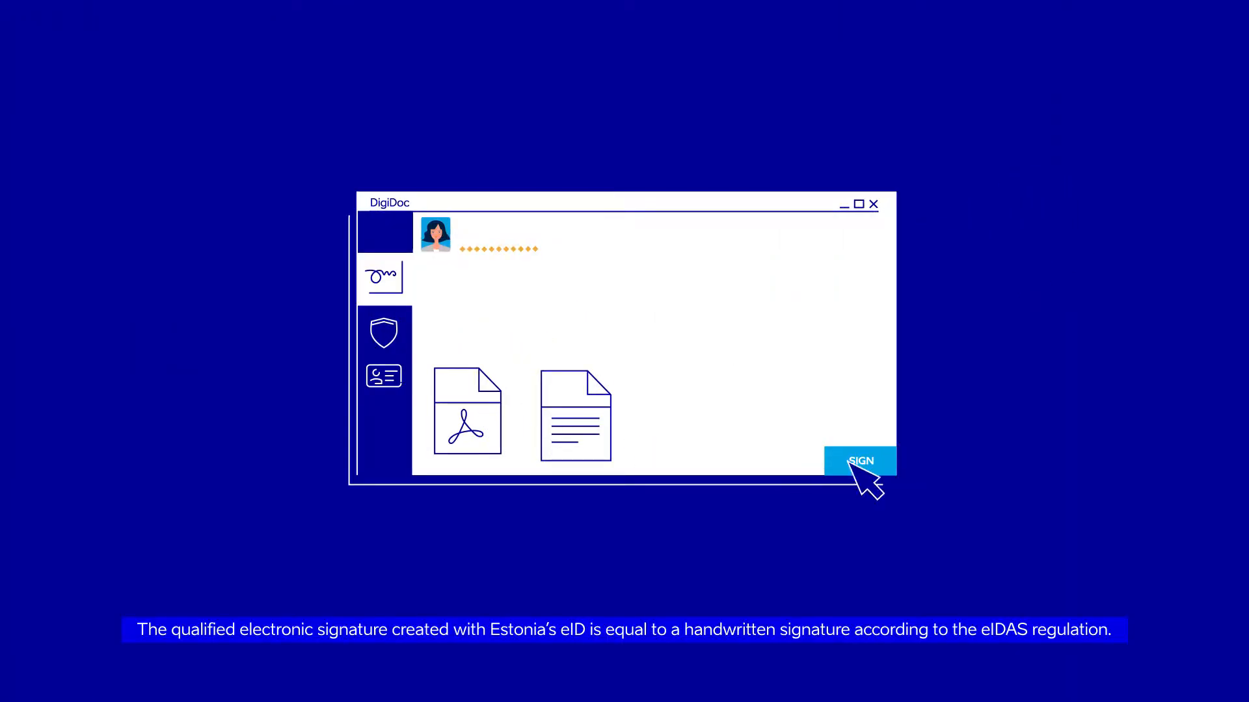
Sign the PDF and text document into a container with the eID.
{"action": "left_click", "coordinate": [859, 462]}
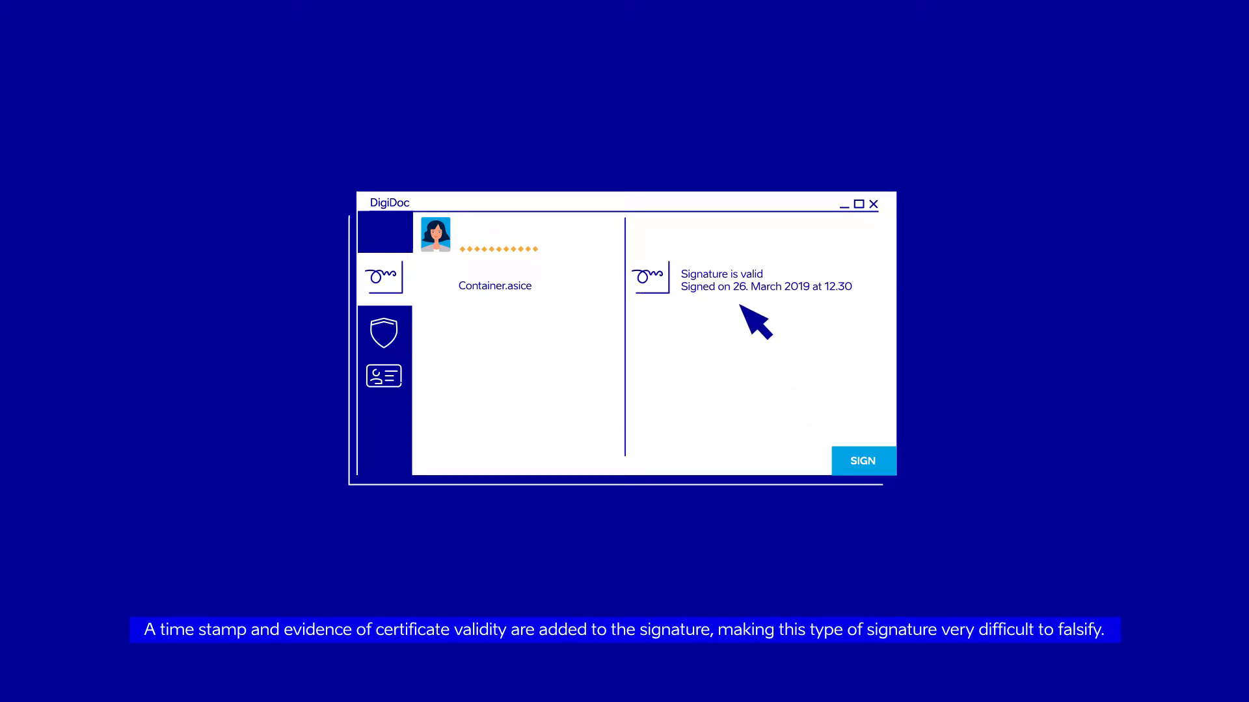
Open the Container.asice signature to confirm it is valid, signed 26 March 2019 at 12.30.
{"action": "double_click", "coordinate": [755, 274]}
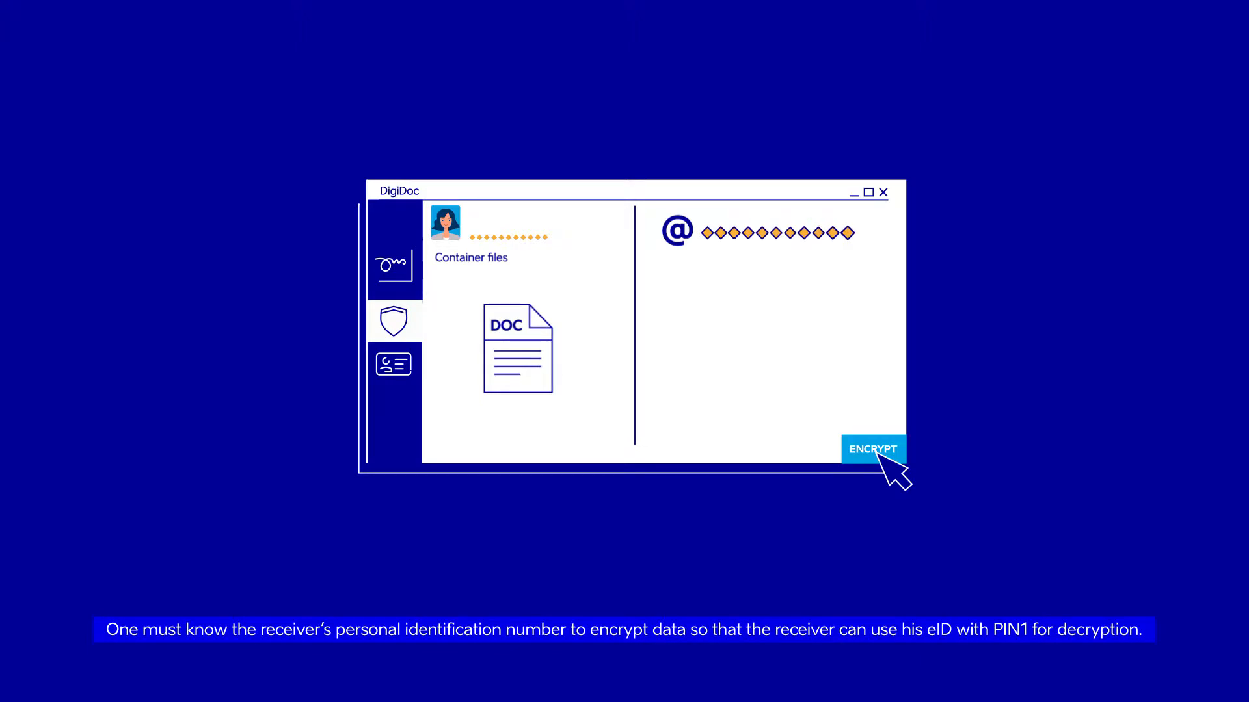
Encrypt the DOC file for the recipient identified by his ID code.
{"action": "left_click", "coordinate": [873, 448]}
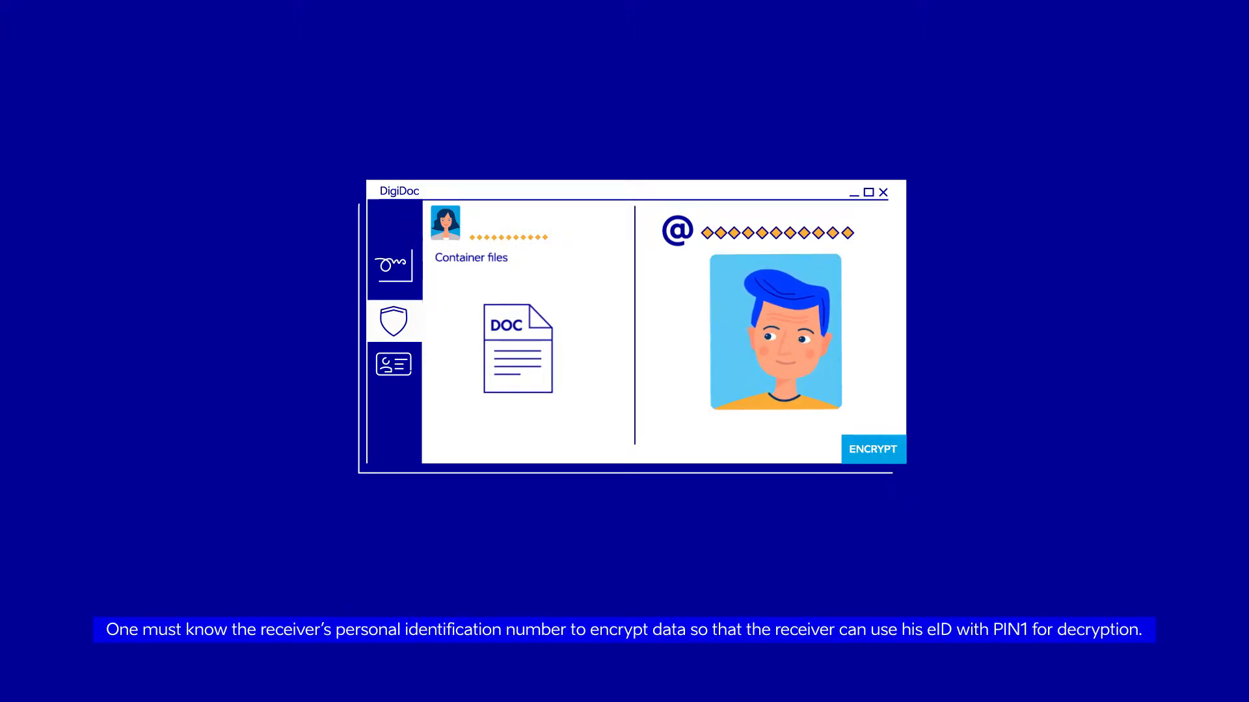